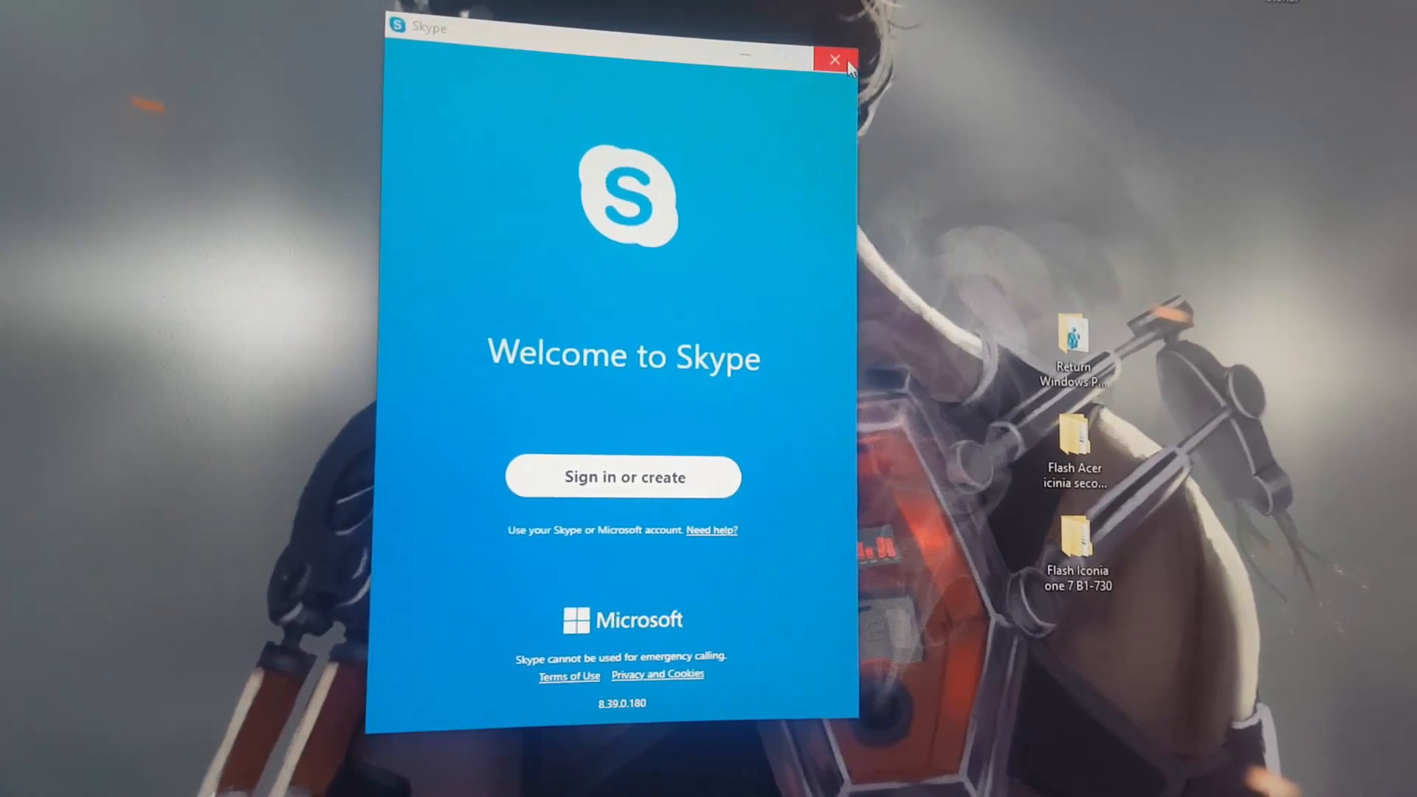
Step: Close the Welcome to Skype sign-in window
click(833, 59)
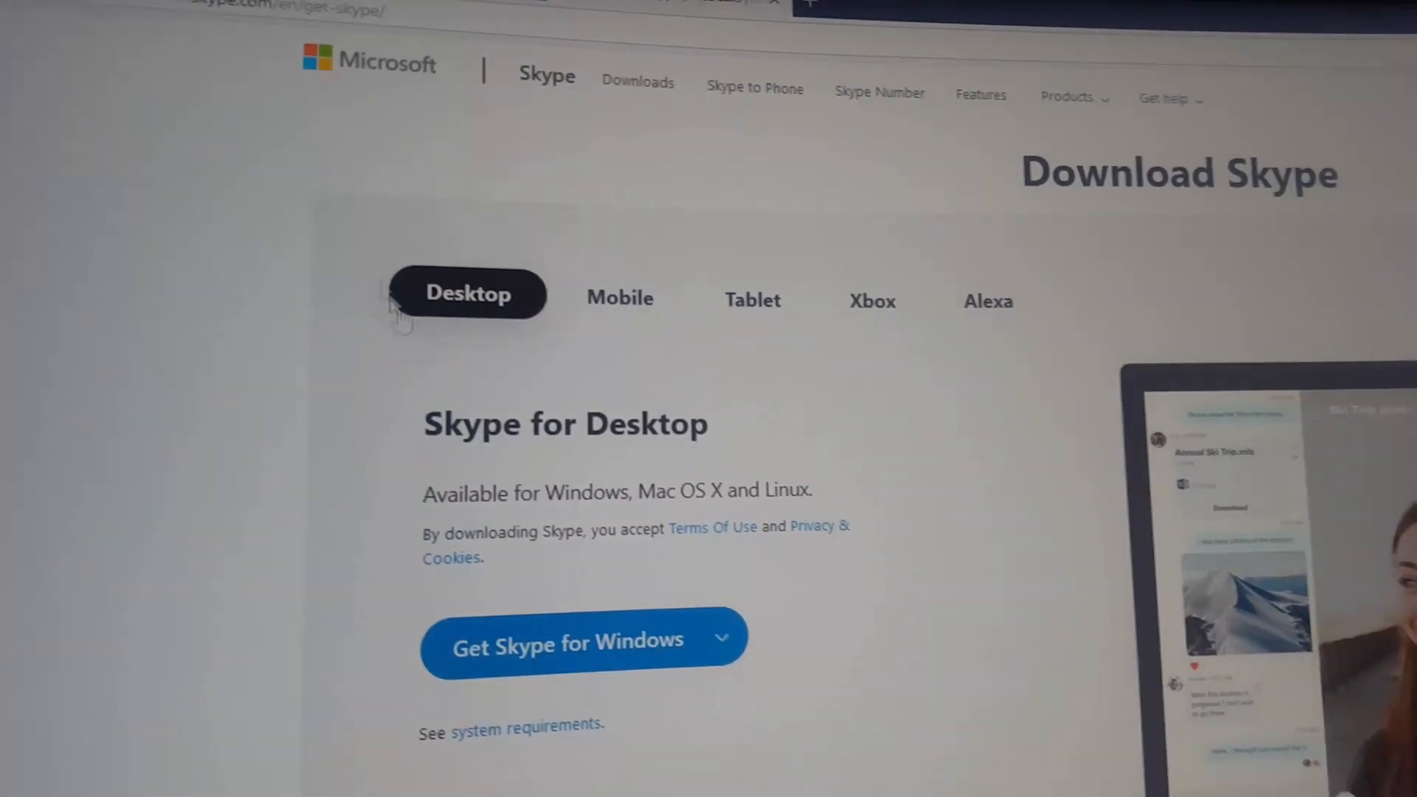
Step: Scroll the Download Skype page to the Windows desktop offering and select it
scroll(down, 3)
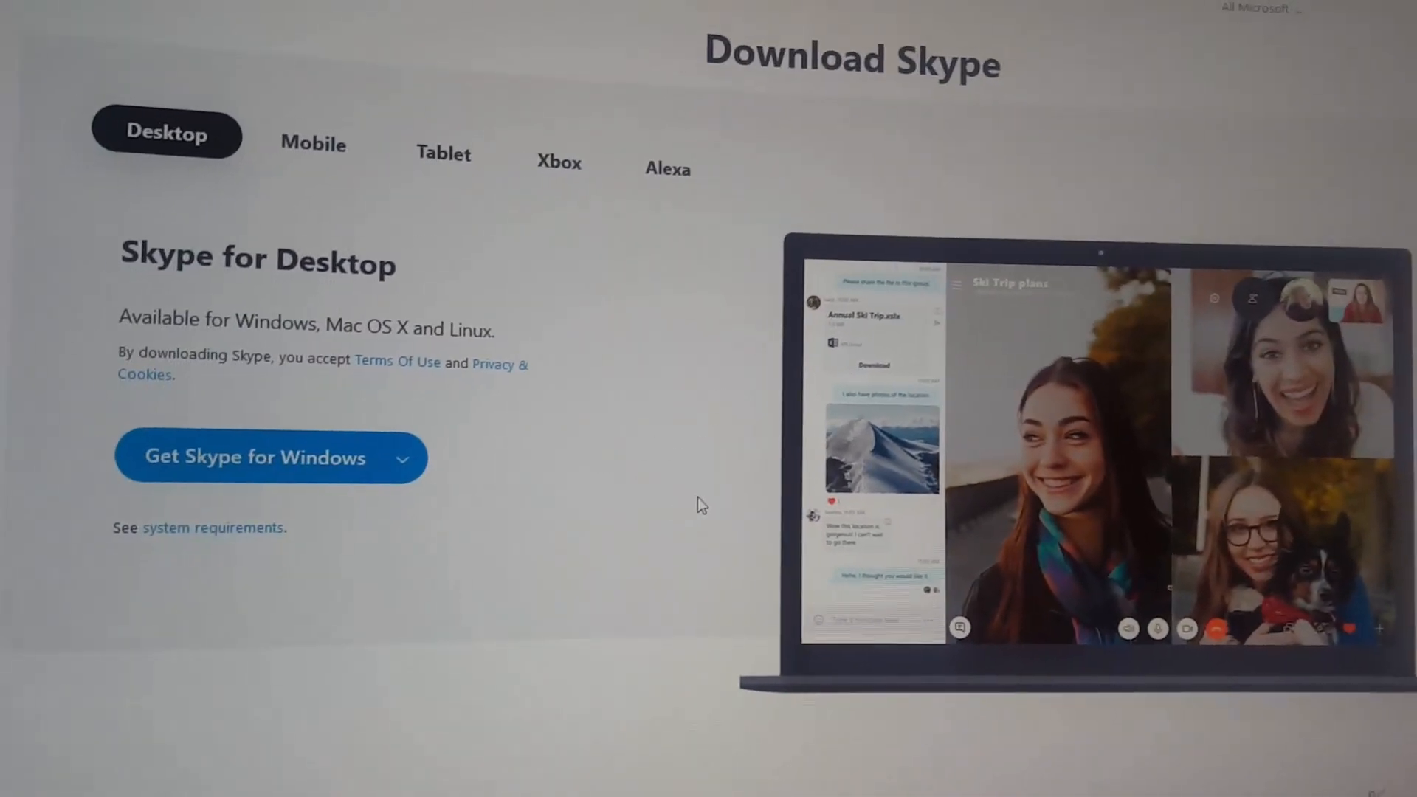
scroll(down, 3)
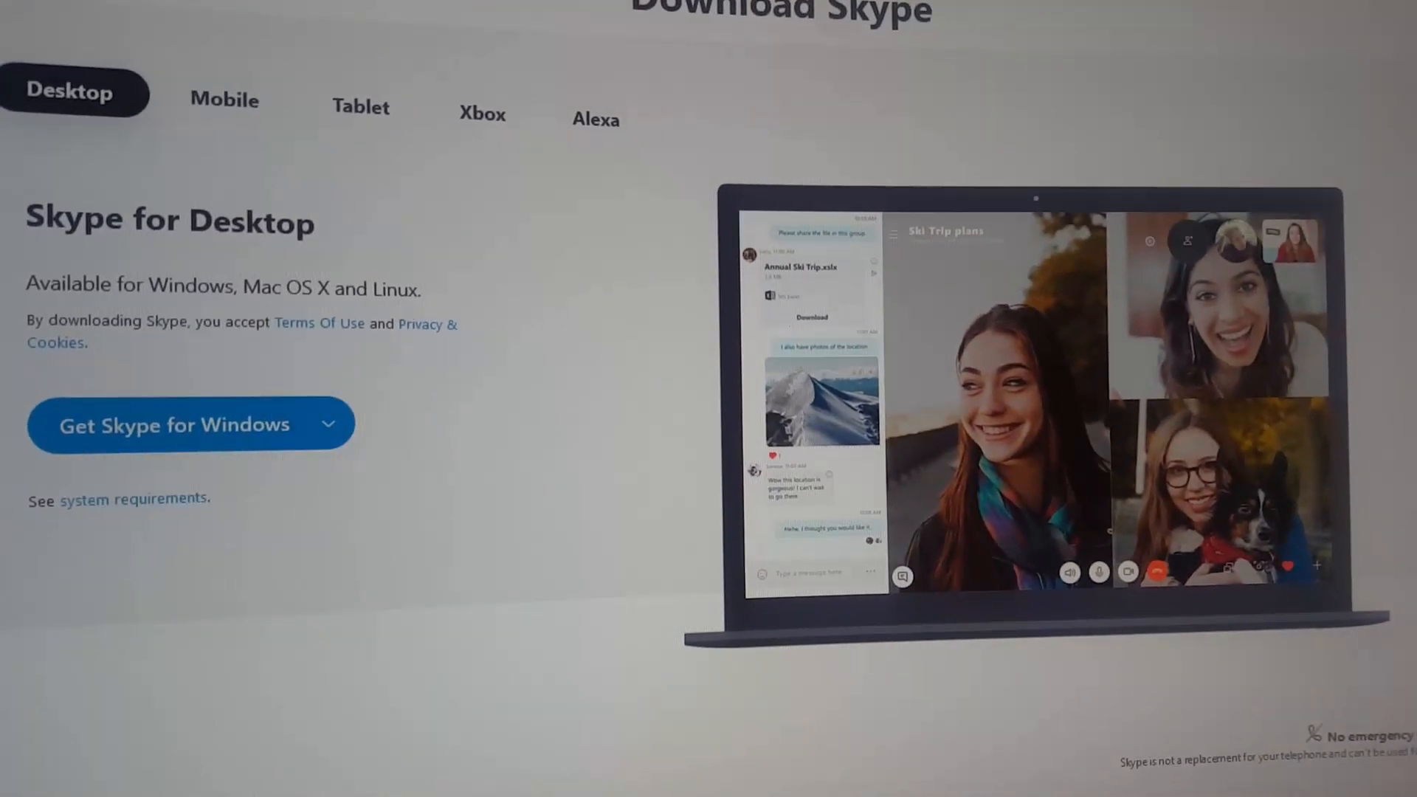
click(1244, 77)
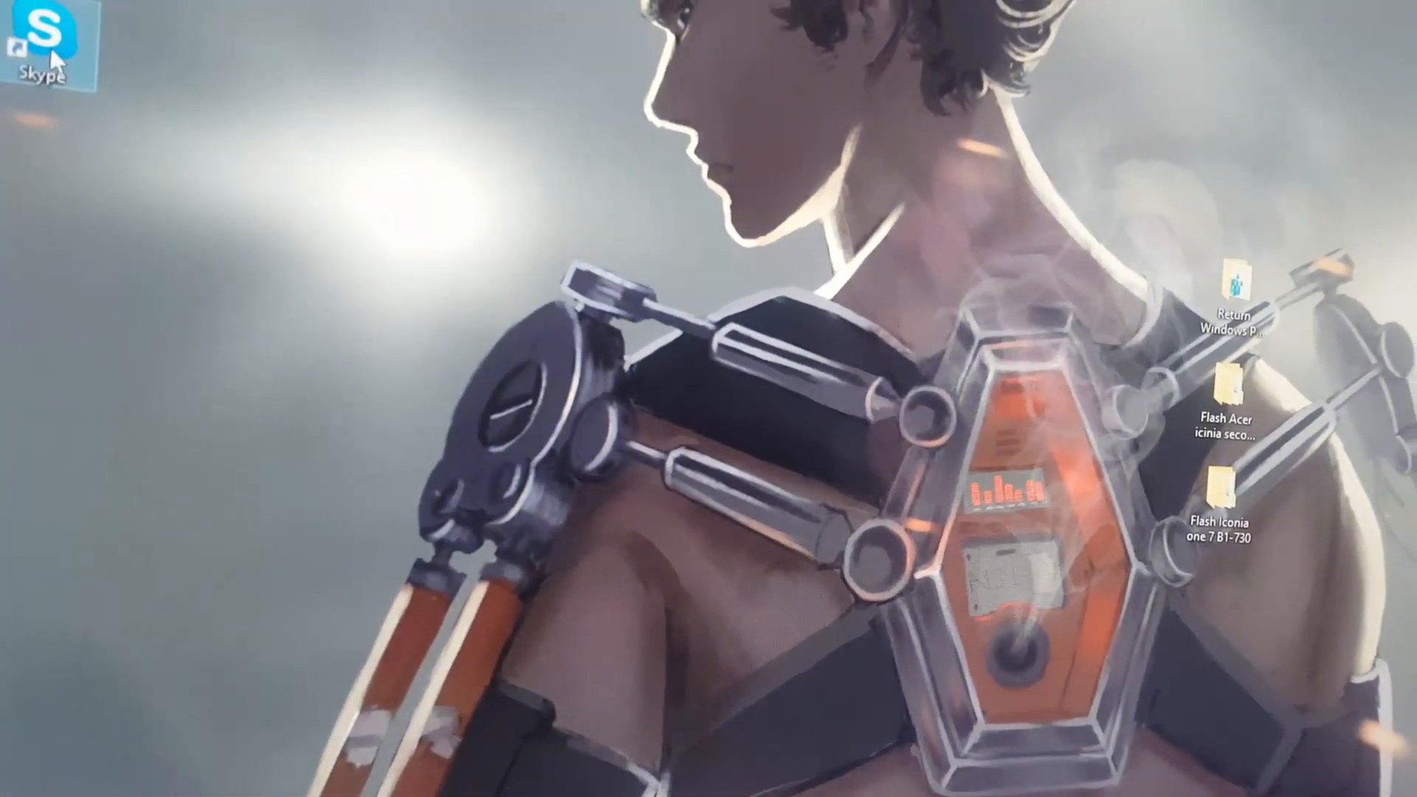
Step: Launch Skype from the desktop shortcut, then close its Welcome window
double_click(49, 49)
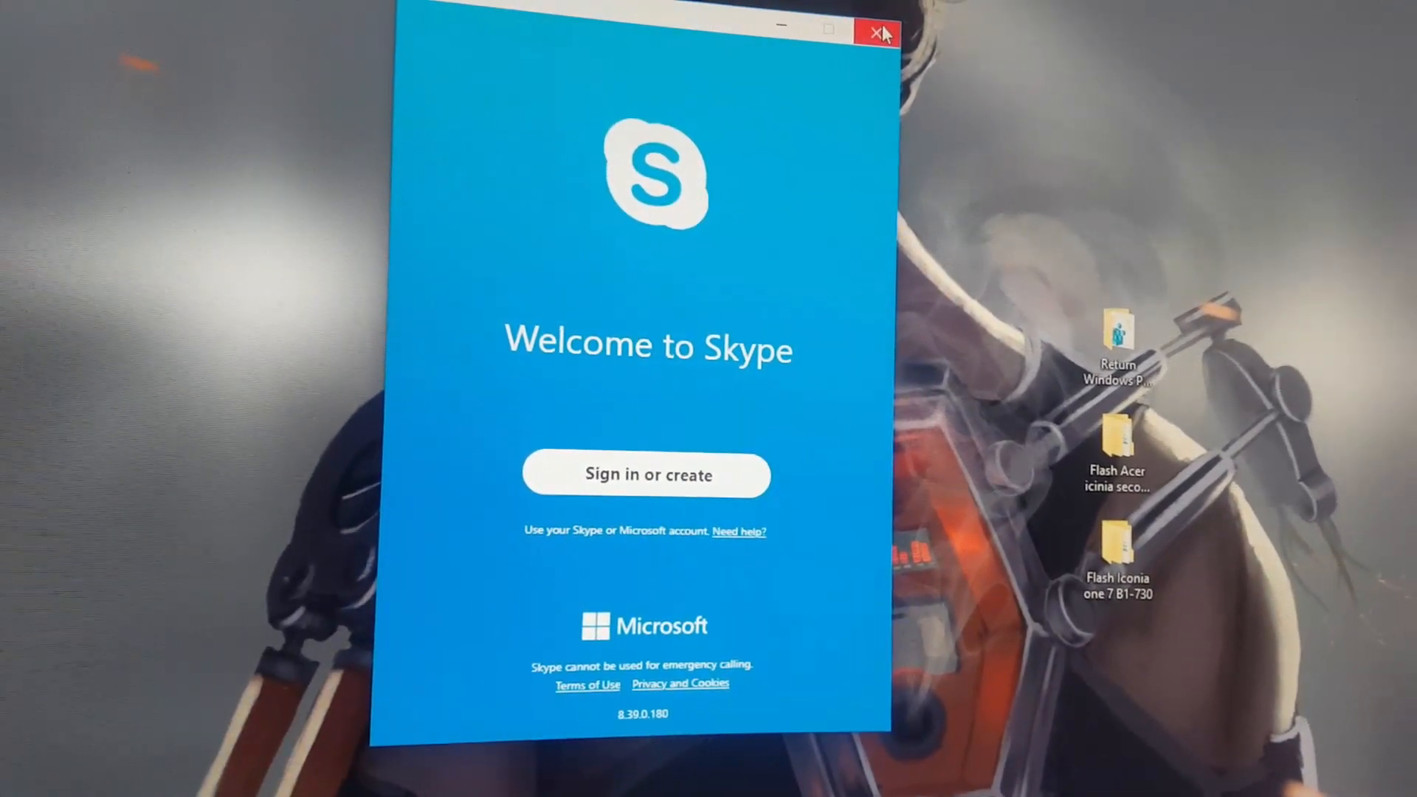
click(875, 33)
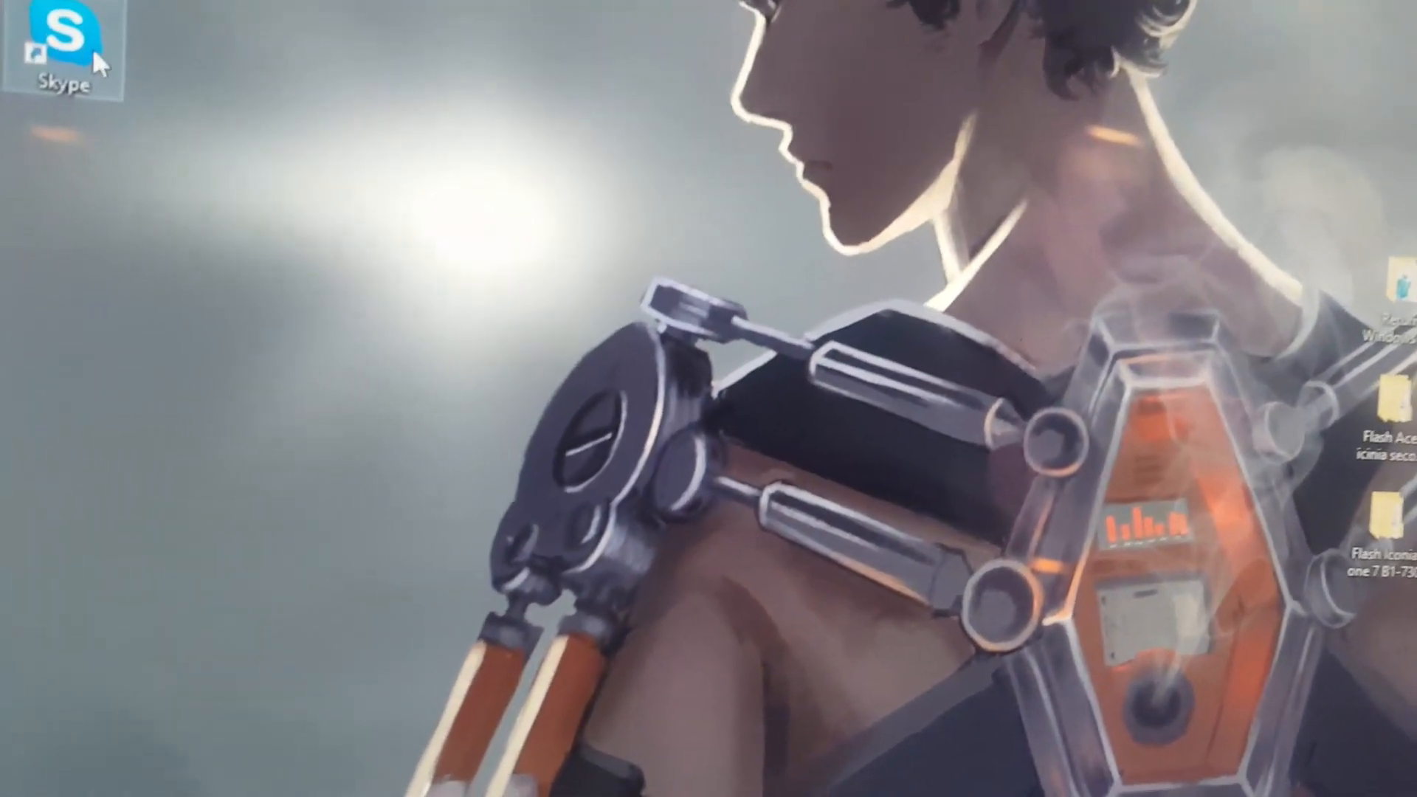
Step: Open Properties for the Skype desktop shortcut
right_click(59, 45)
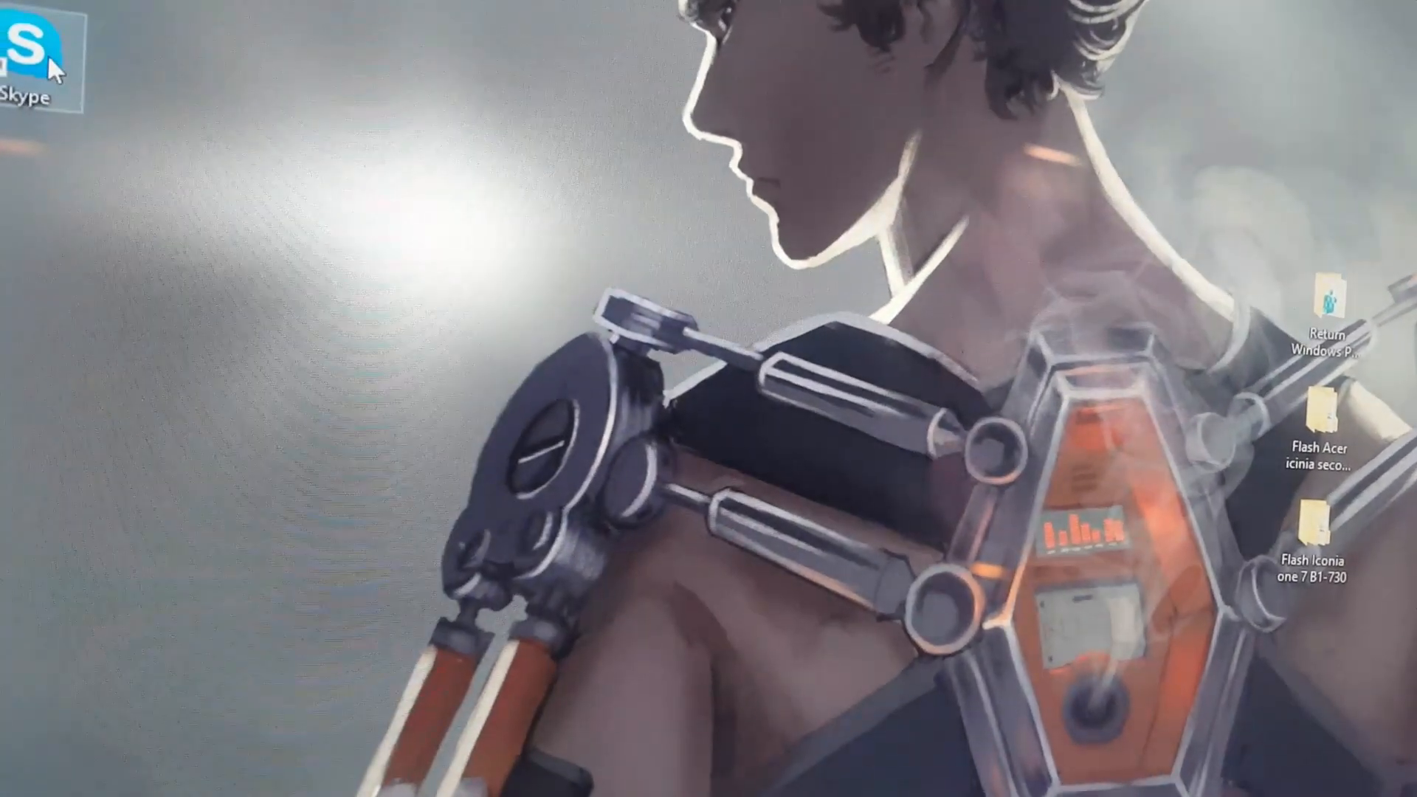
right_click(36, 54)
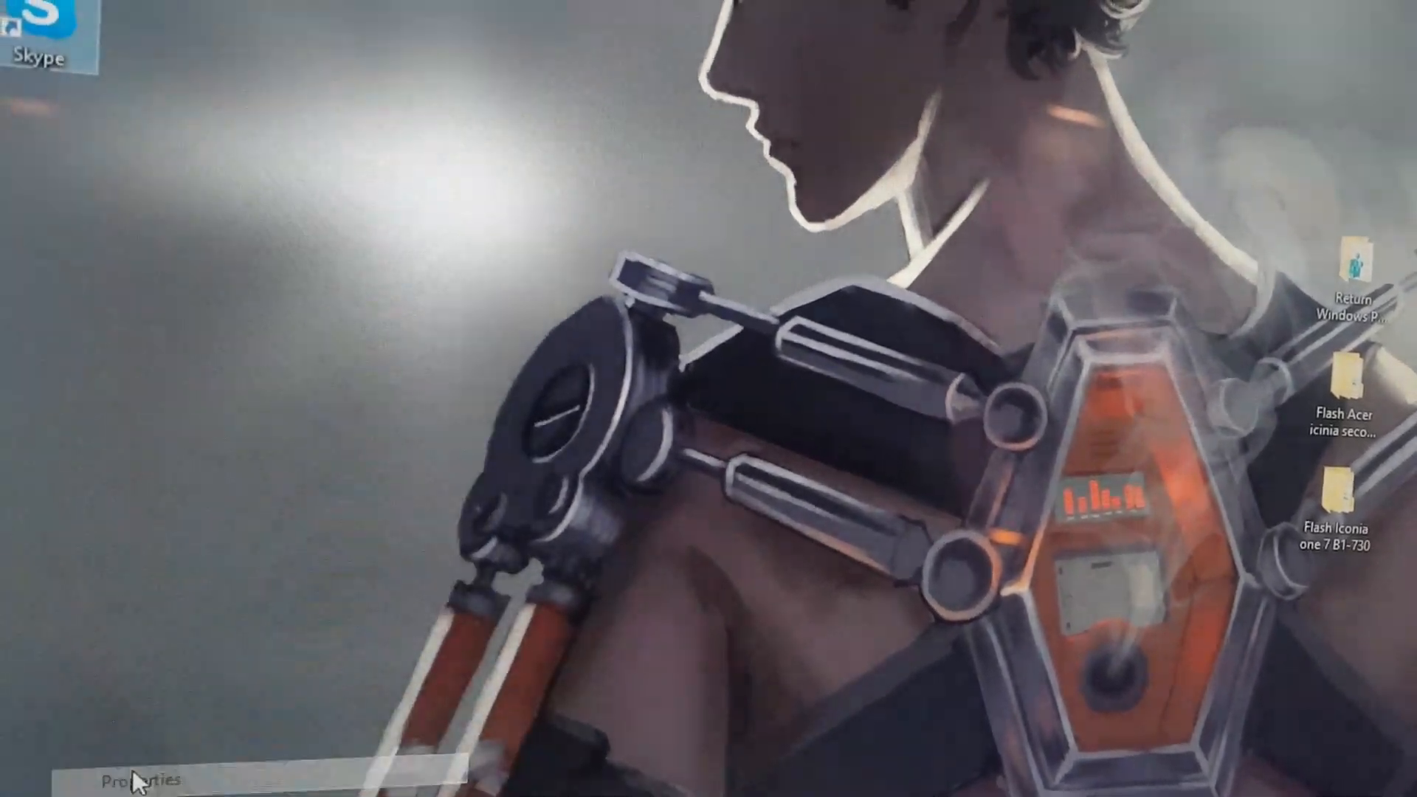
click(132, 777)
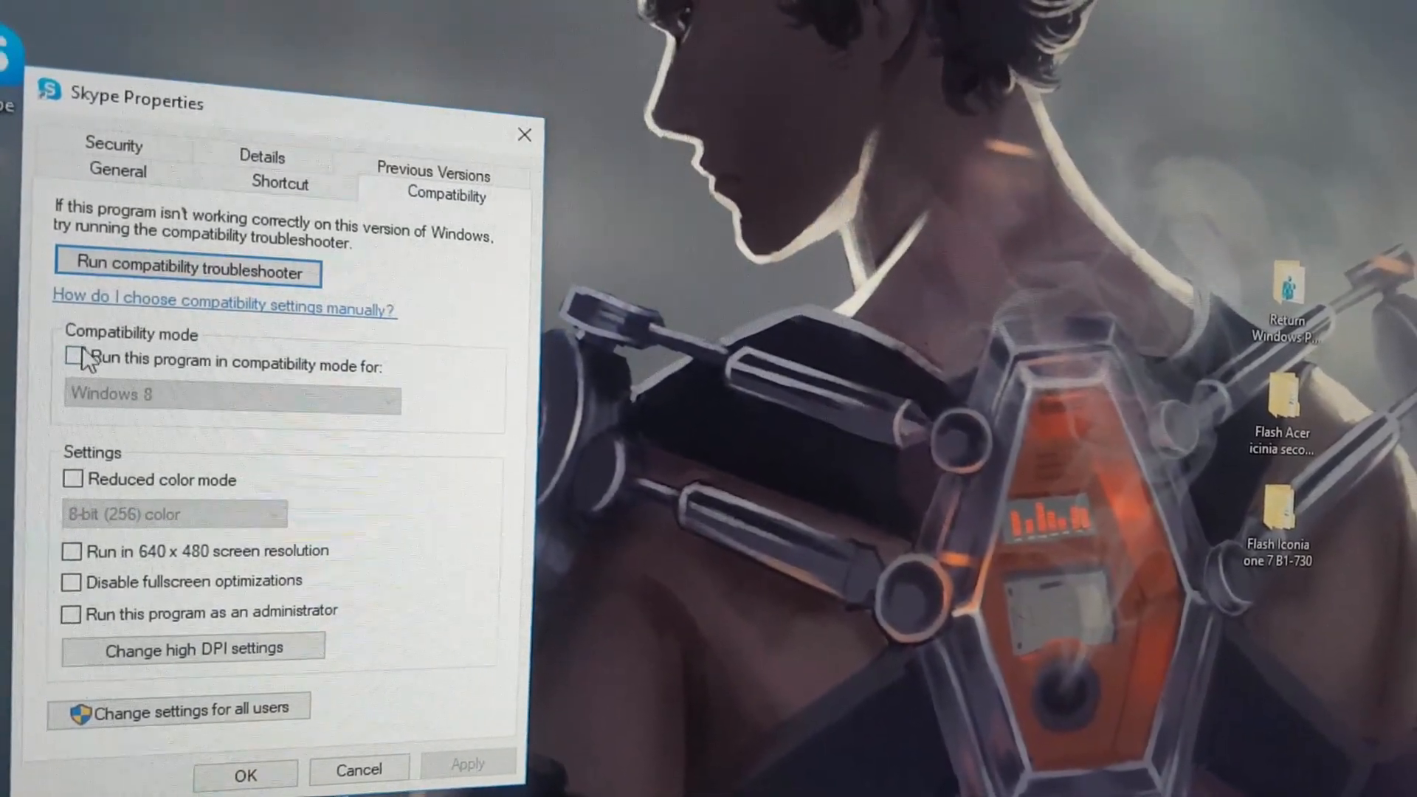
Step: Try Windows 8 compatibility mode, untick it, and cancel Skype Properties unchanged
click(72, 357)
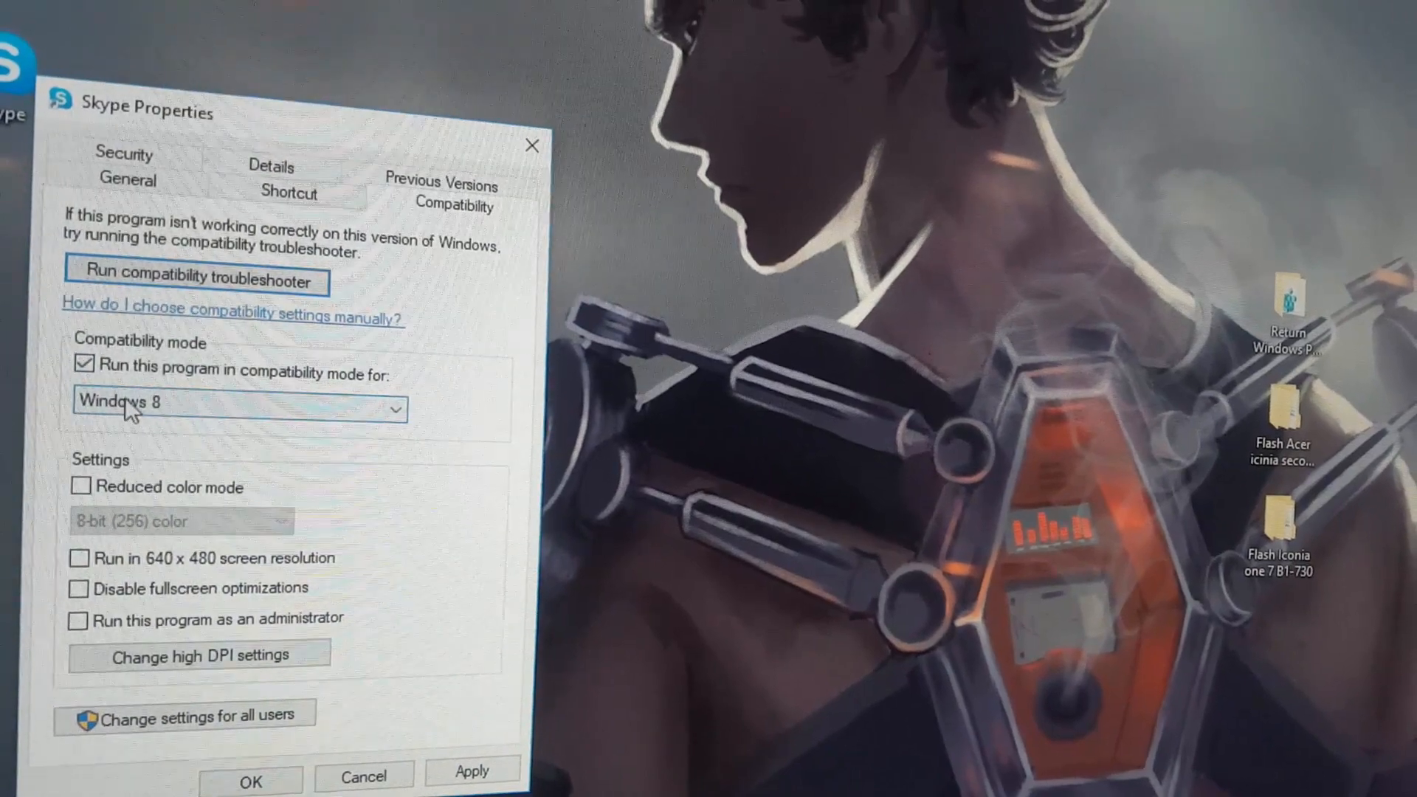
click(239, 407)
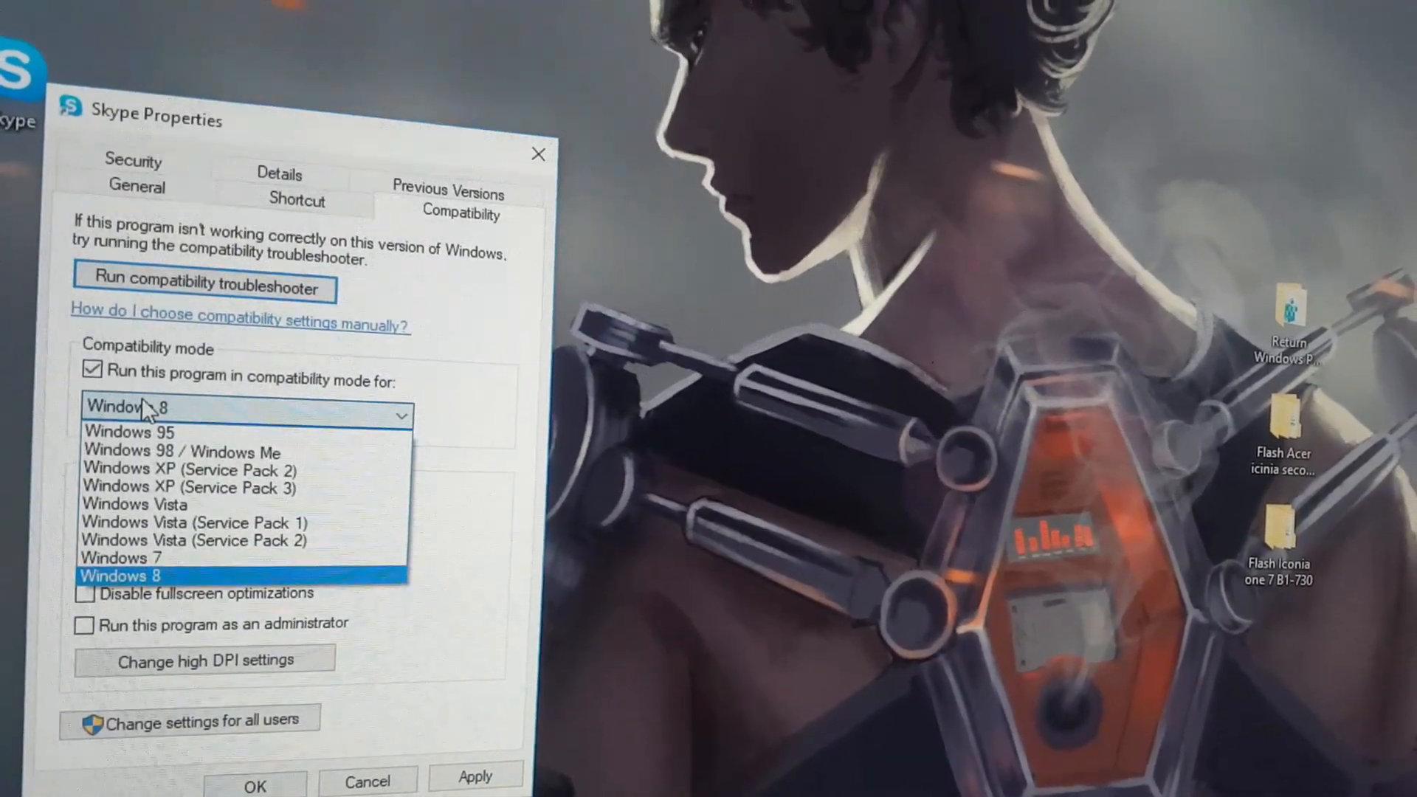
click(120, 576)
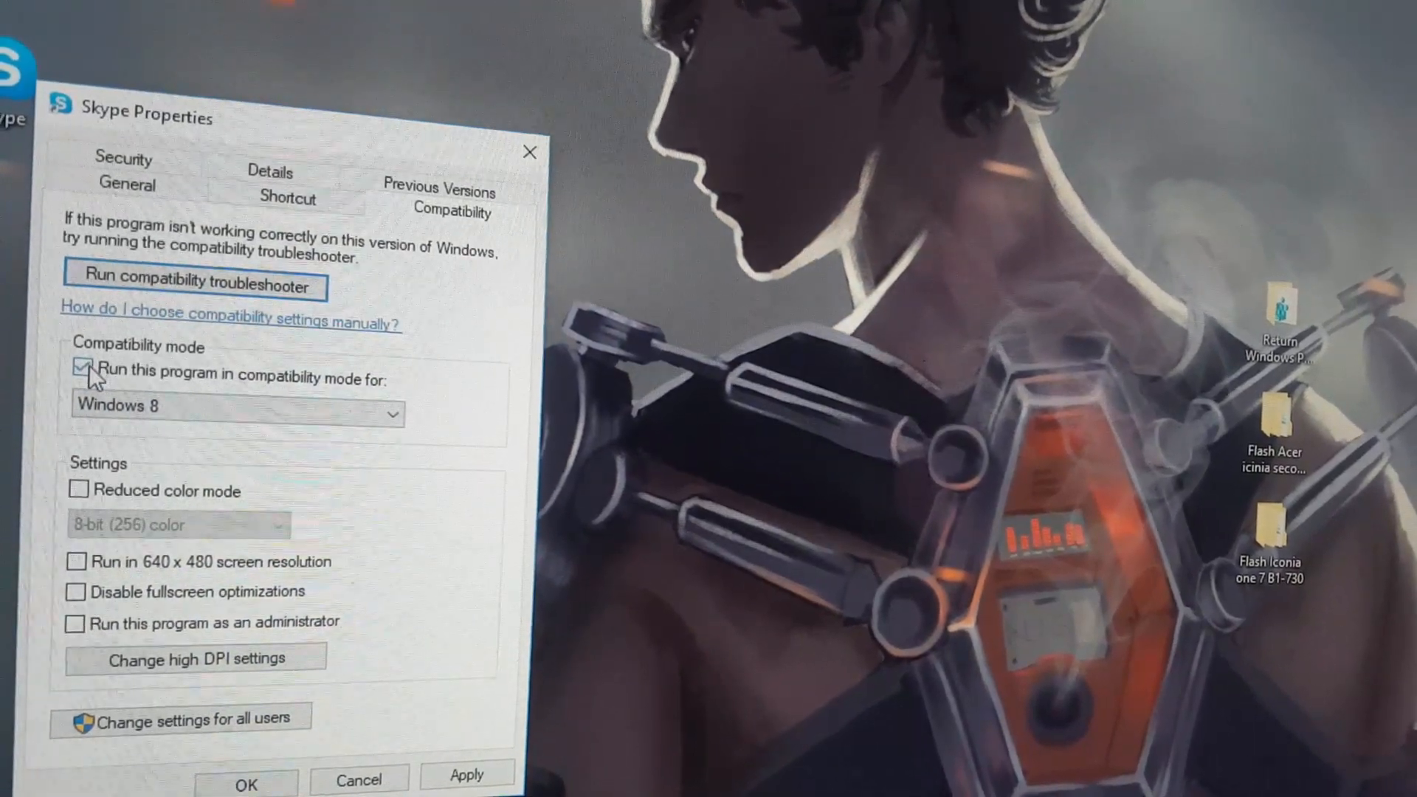
click(80, 371)
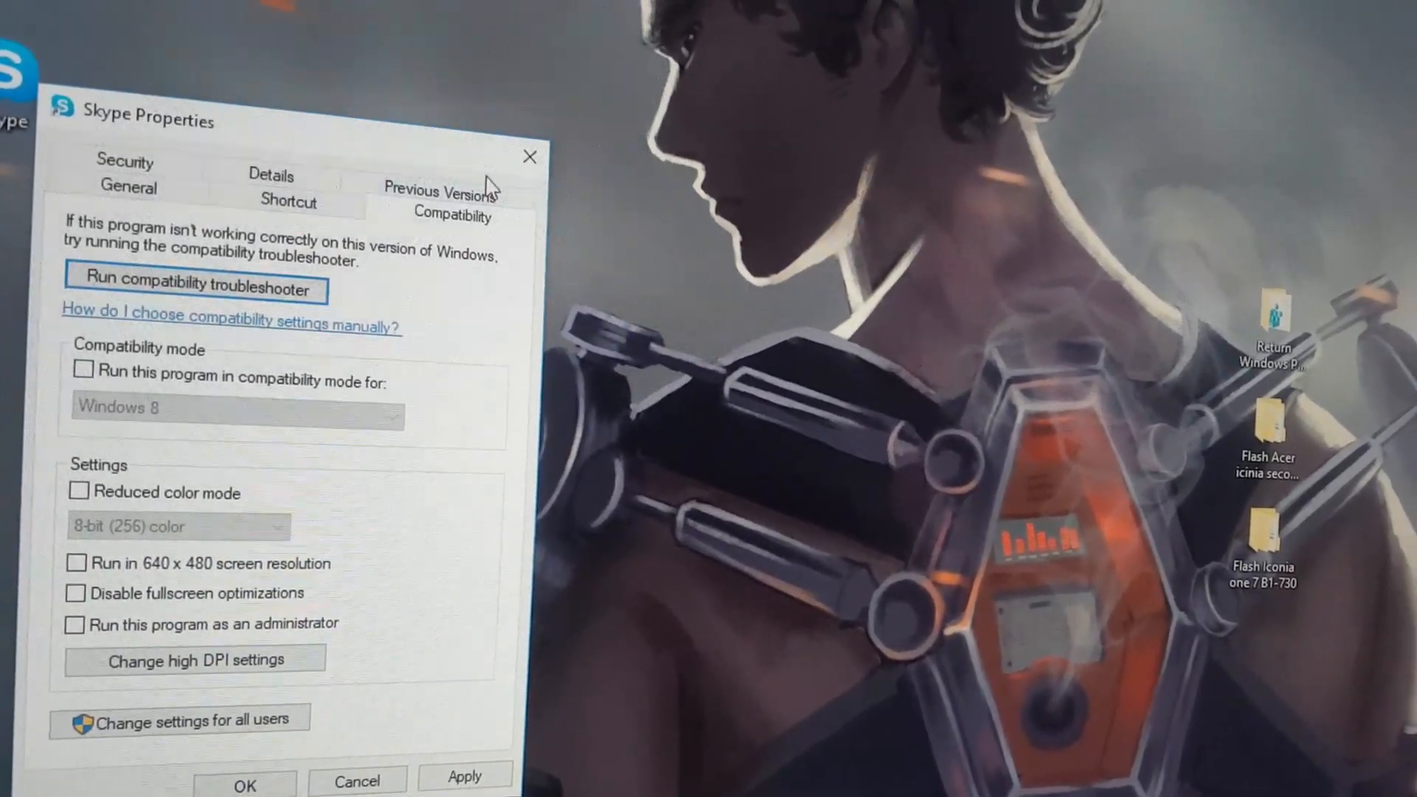
mouse_move(518, 150)
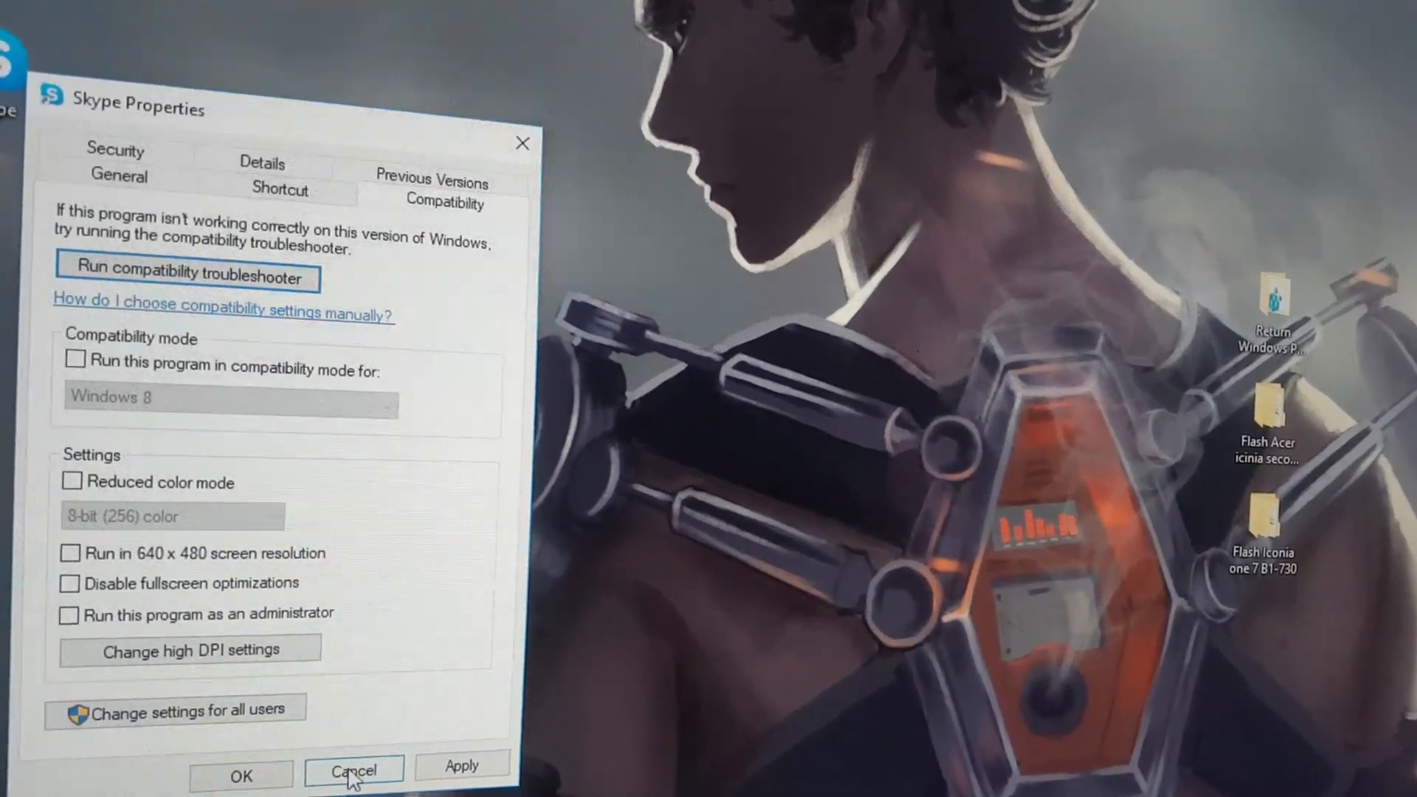
click(355, 774)
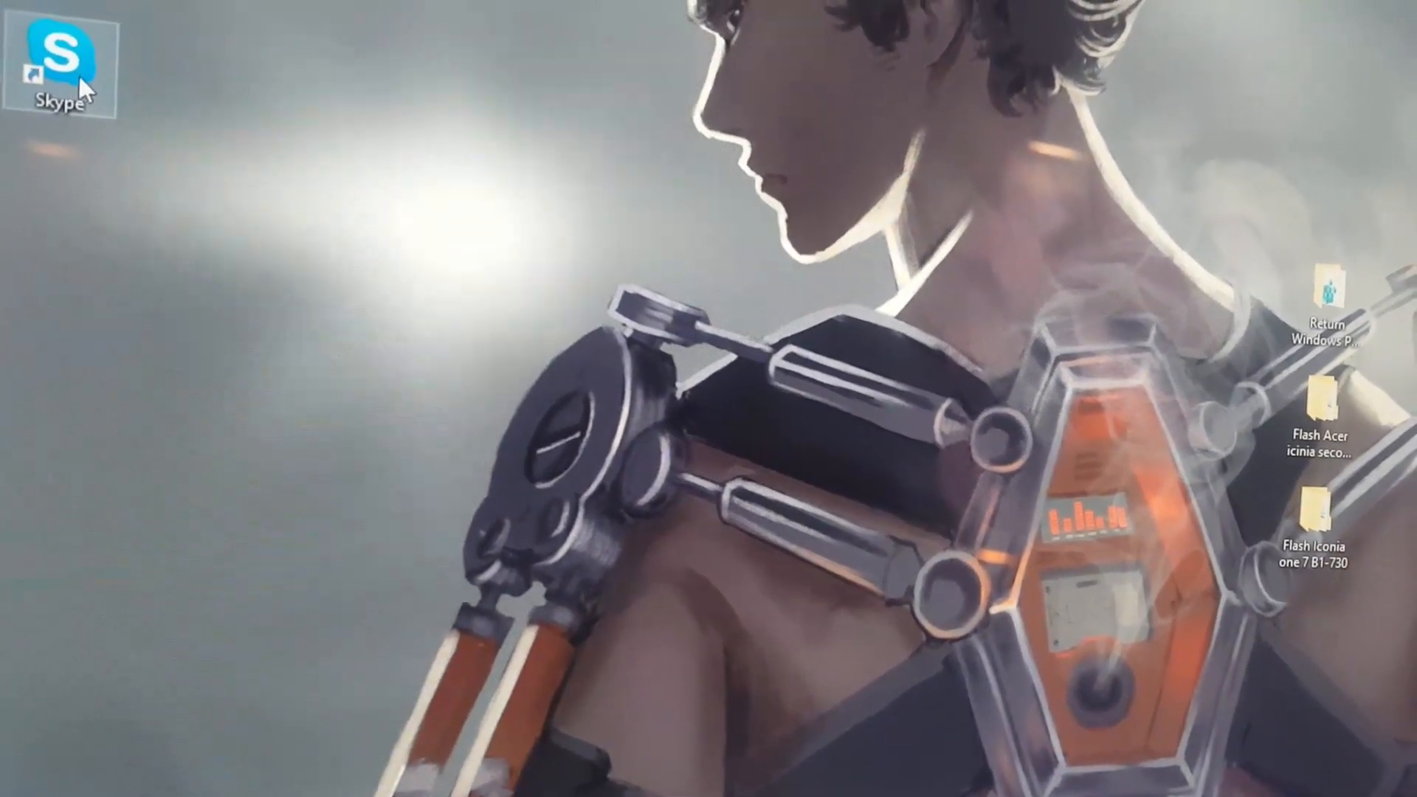
mouse_move(77, 59)
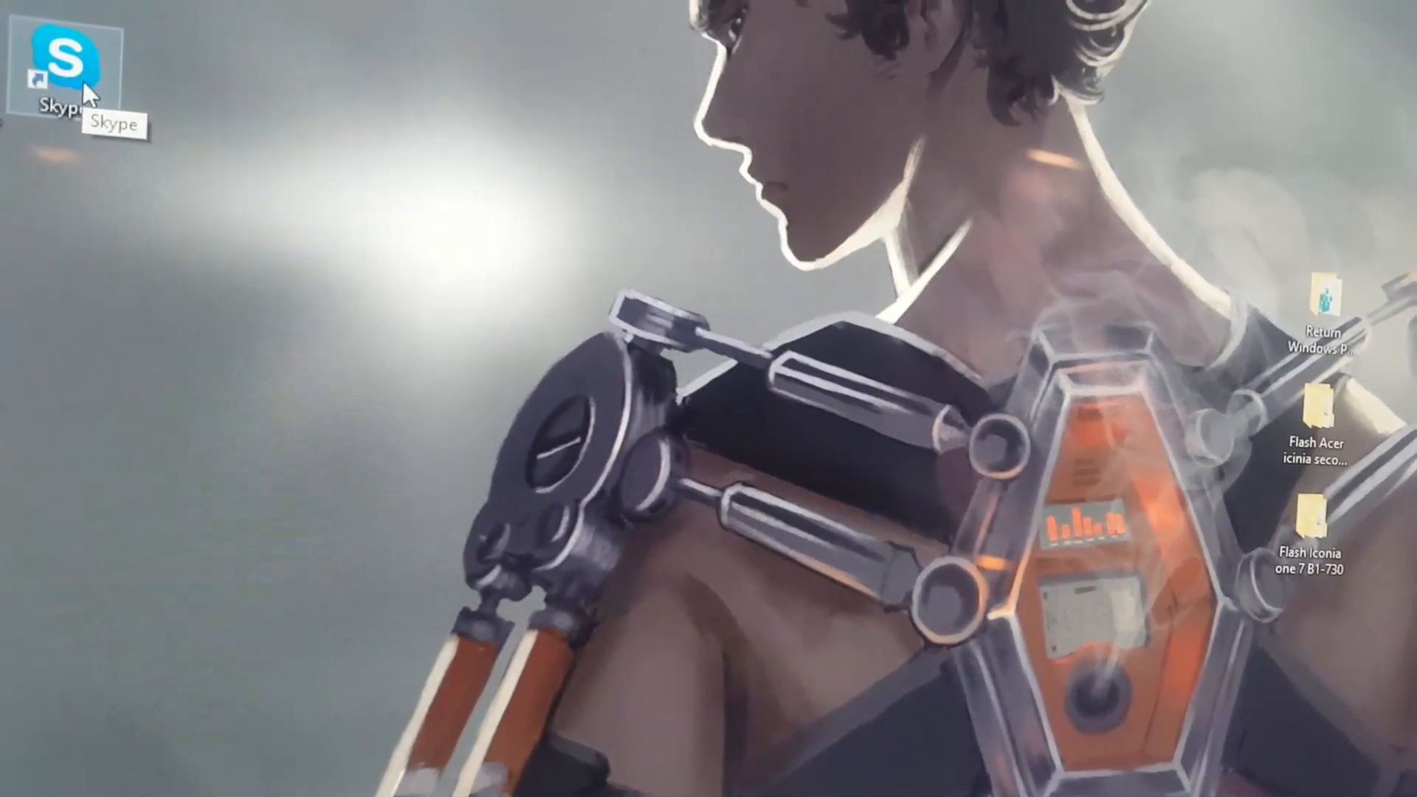
mouse_move(174, 251)
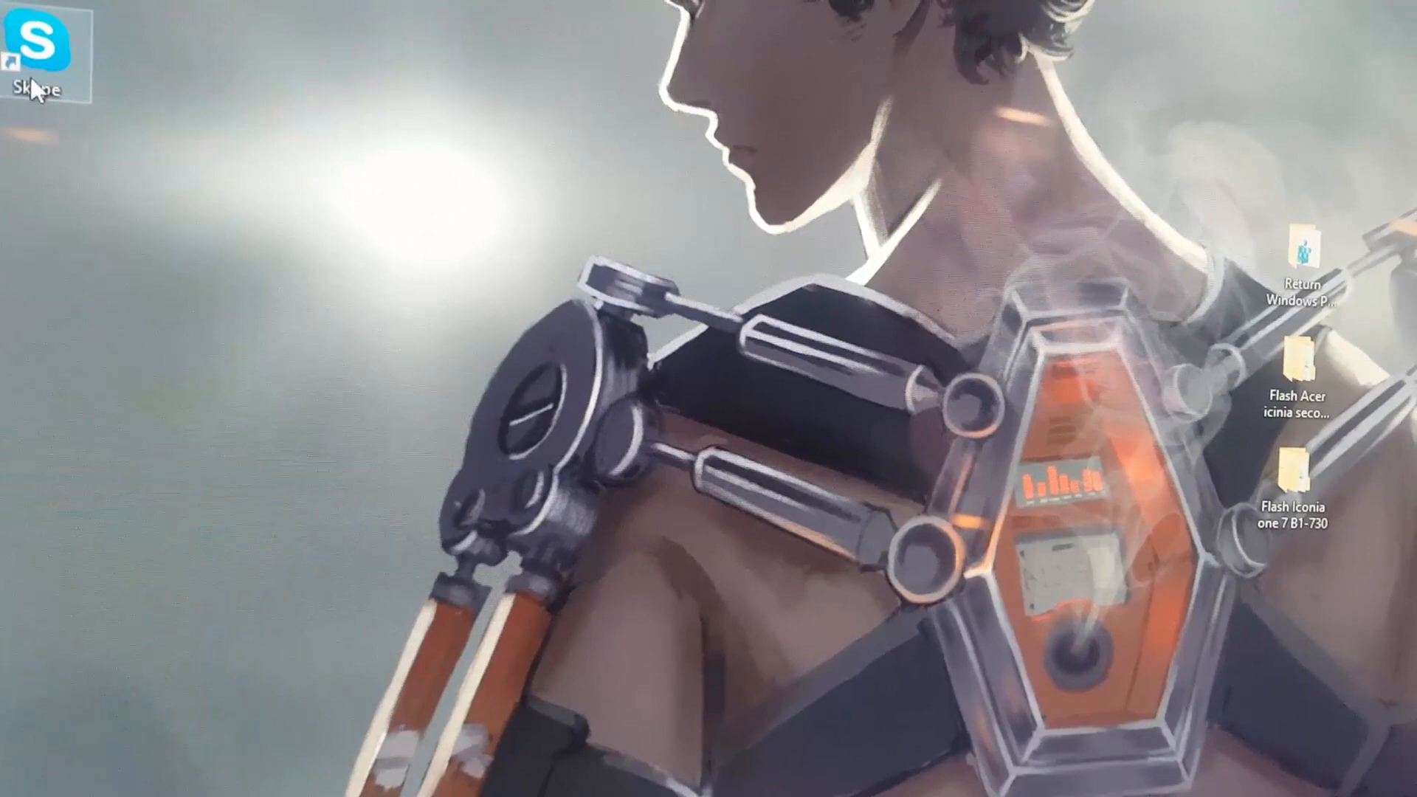
Step: Relaunch Skype from its desktop shortcut to reach the Welcome window
double_click(36, 37)
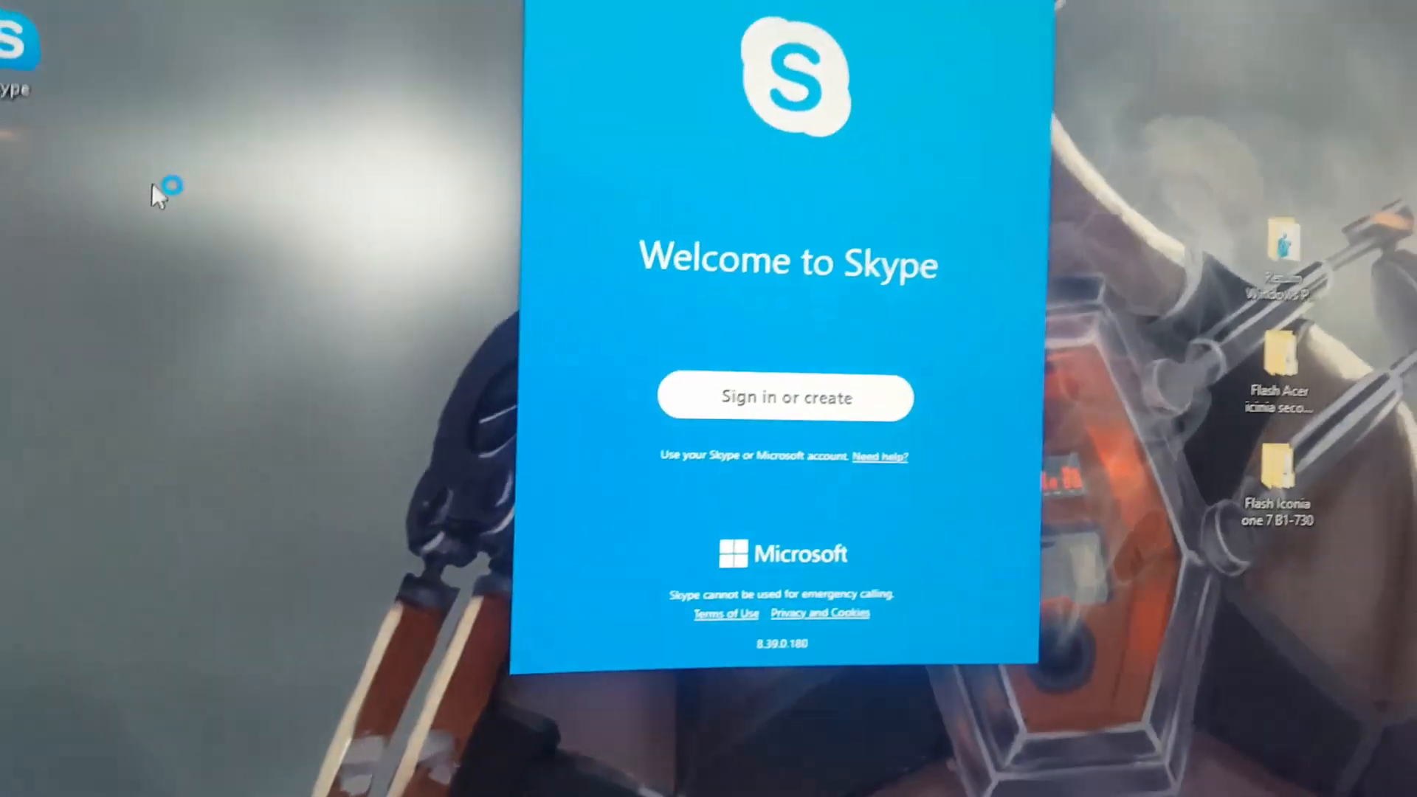